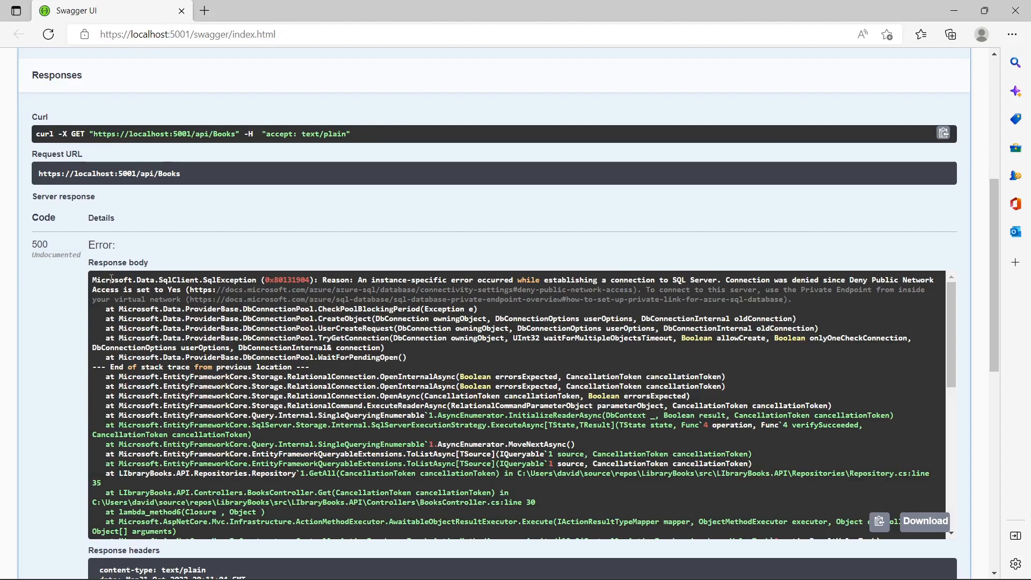
# Review the connection error on the eshopdb2121 overview and go to Set server firewall
pyautogui.doubleClick(335, 280)
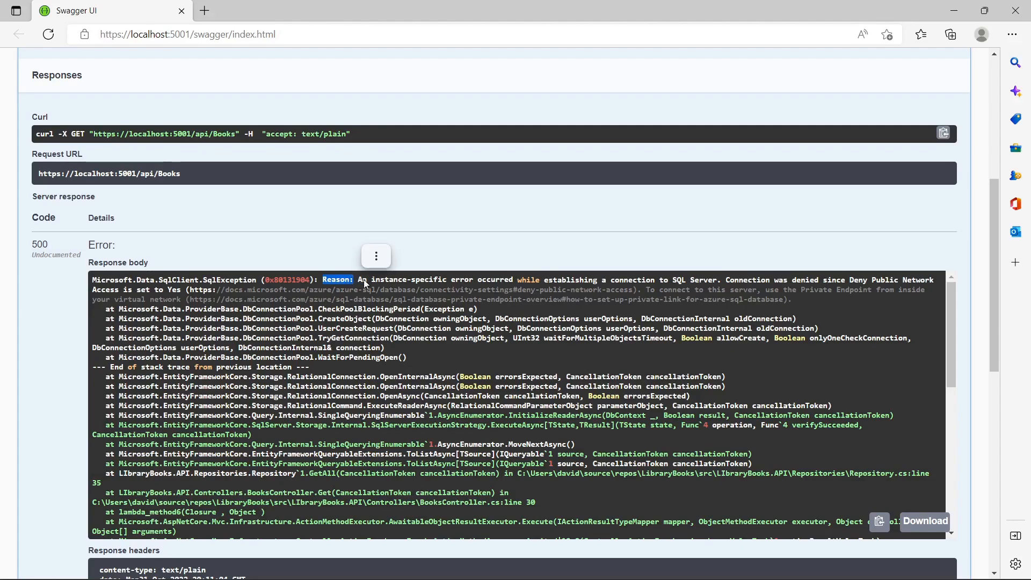
pyautogui.moveTo(447, 286)
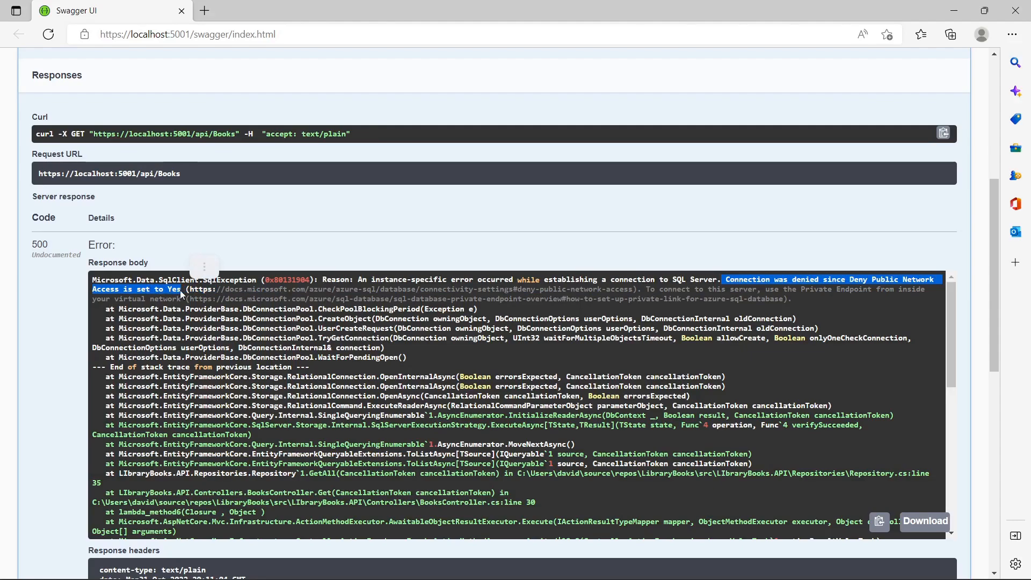
pyautogui.scroll(3)
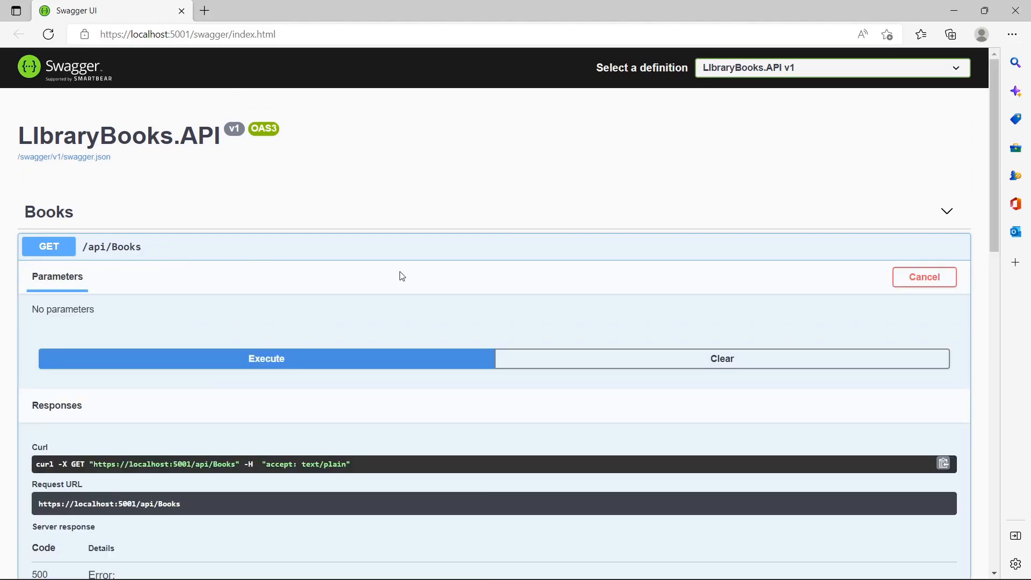
pyautogui.moveTo(298, 252)
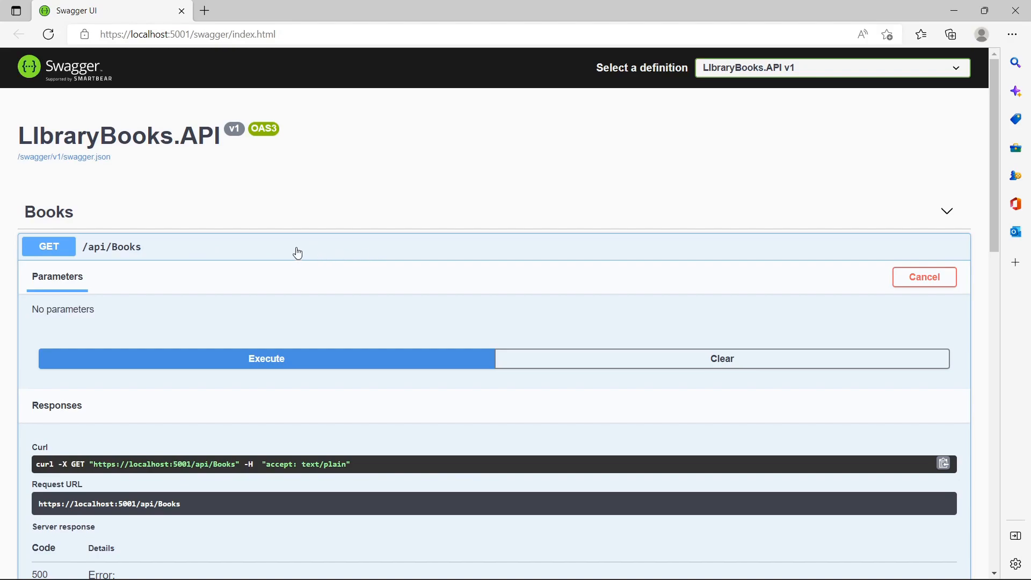
pyautogui.scroll(-3)
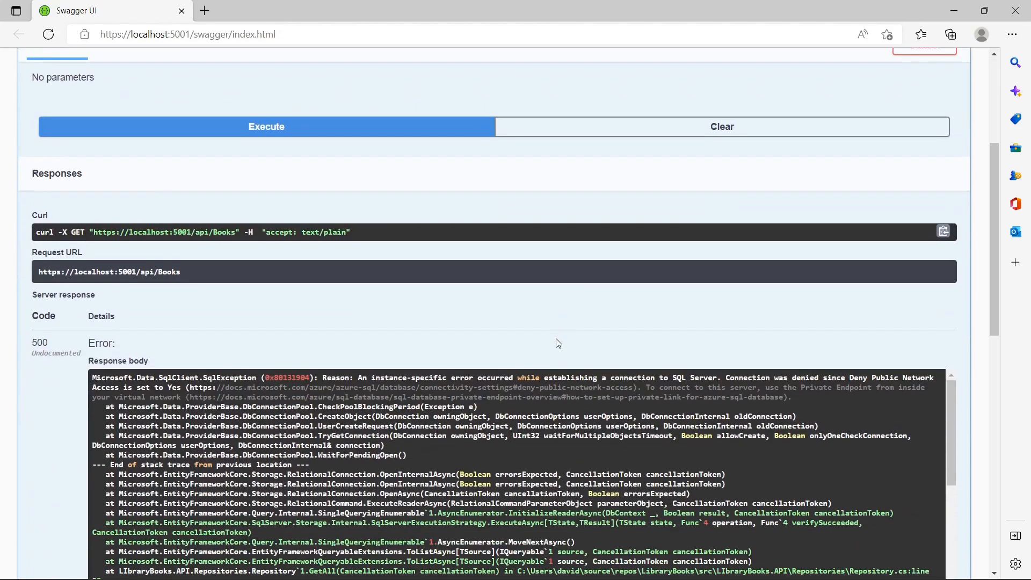
pyautogui.scroll(-3)
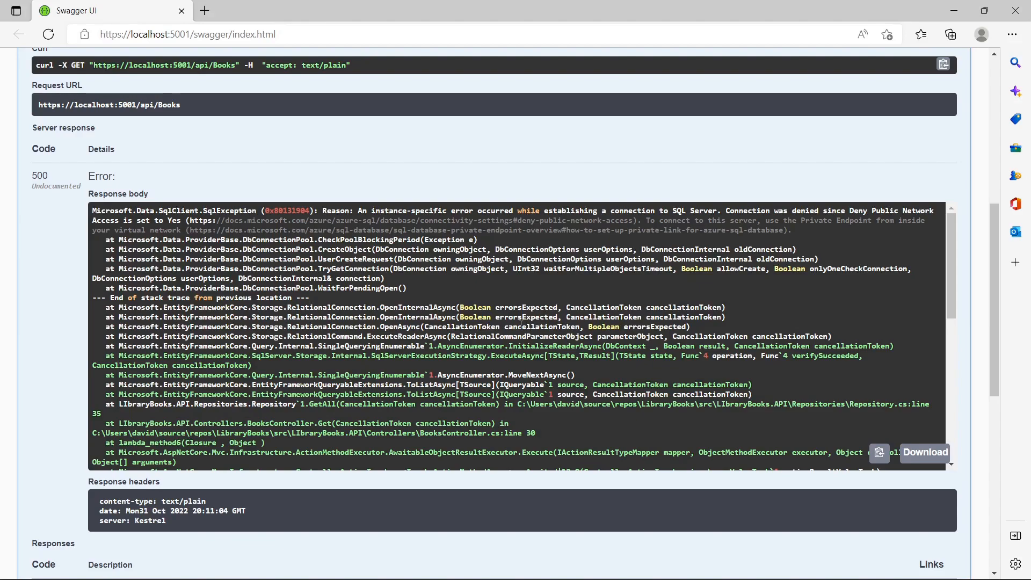
pyautogui.moveTo(706, 219)
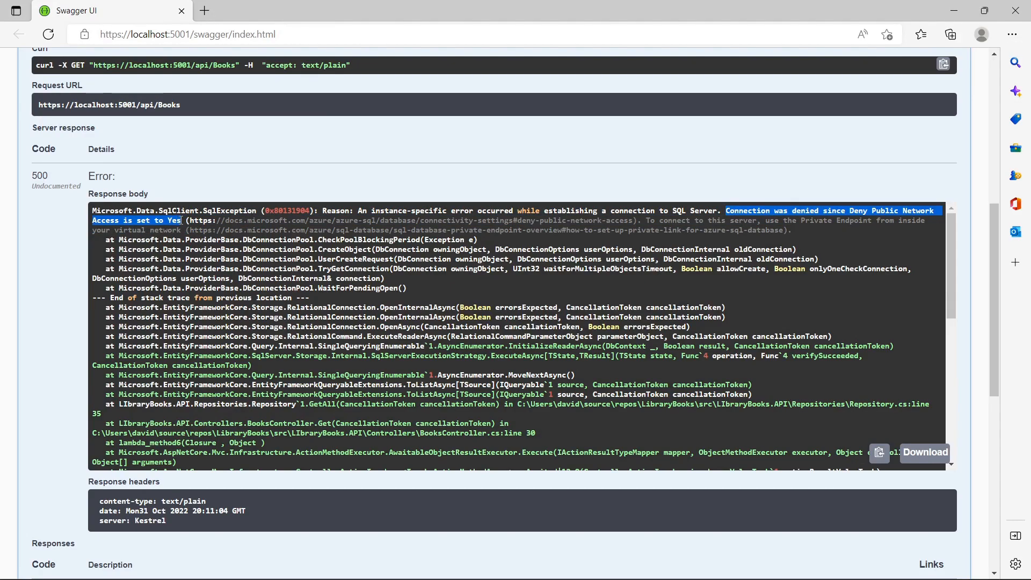
pyautogui.moveTo(618, 564)
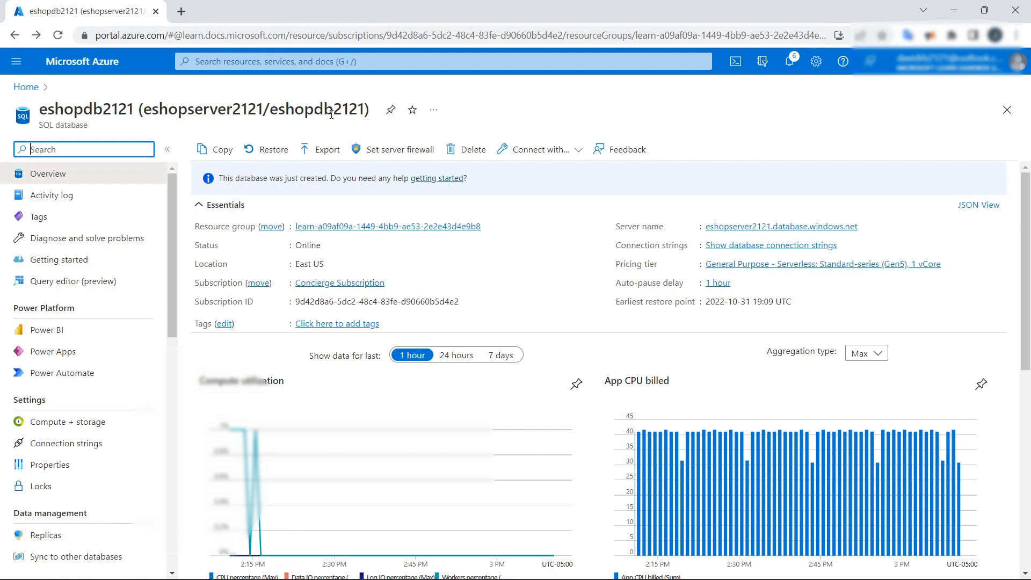
pyautogui.moveTo(393, 149)
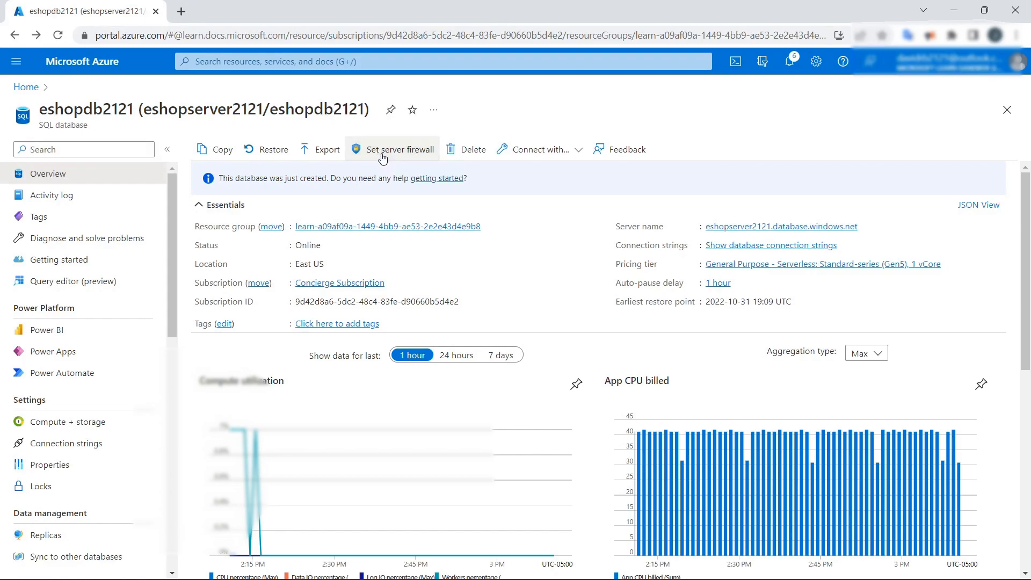
pyautogui.click(399, 149)
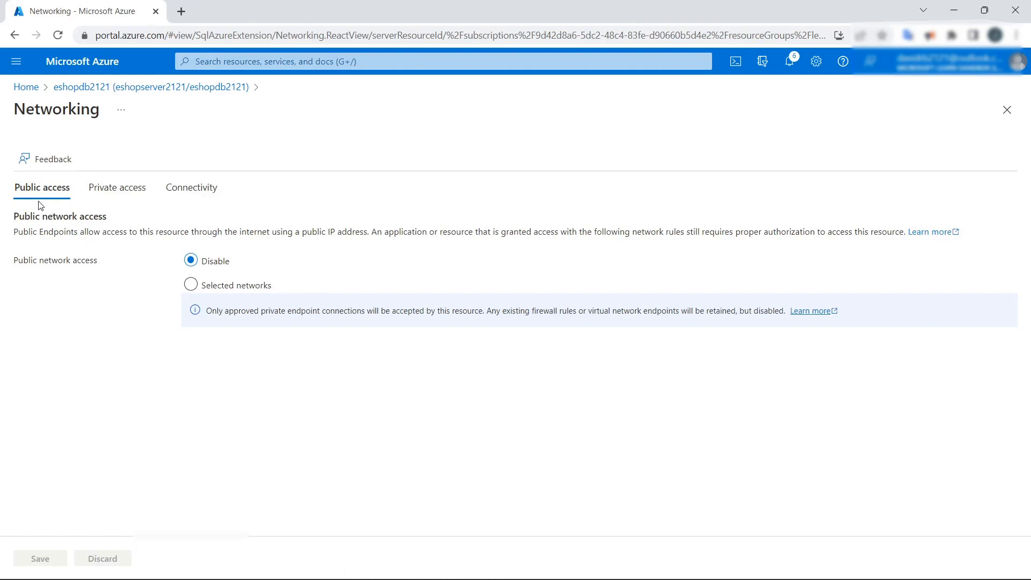
pyautogui.moveTo(58, 201)
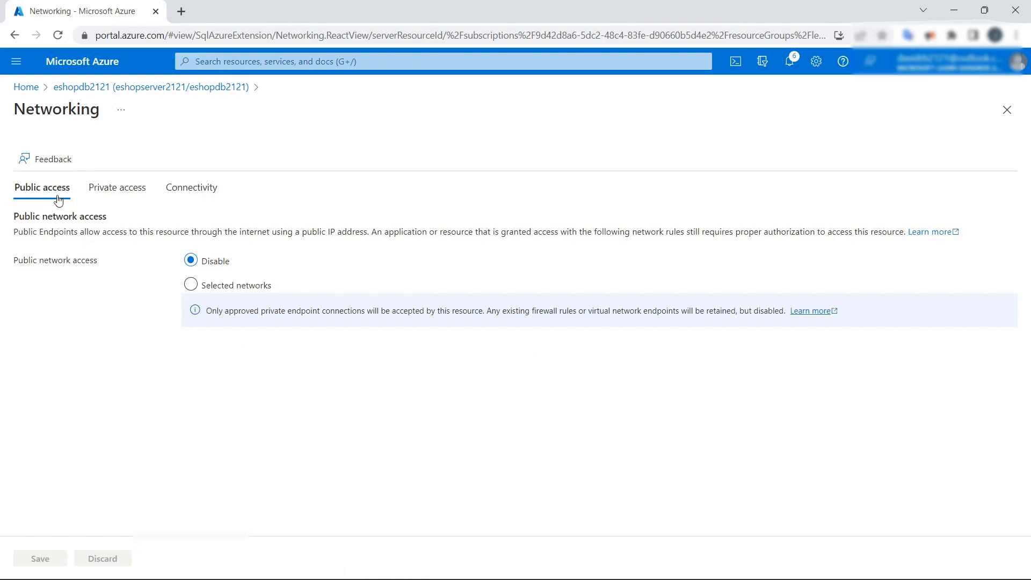
pyautogui.moveTo(58, 201)
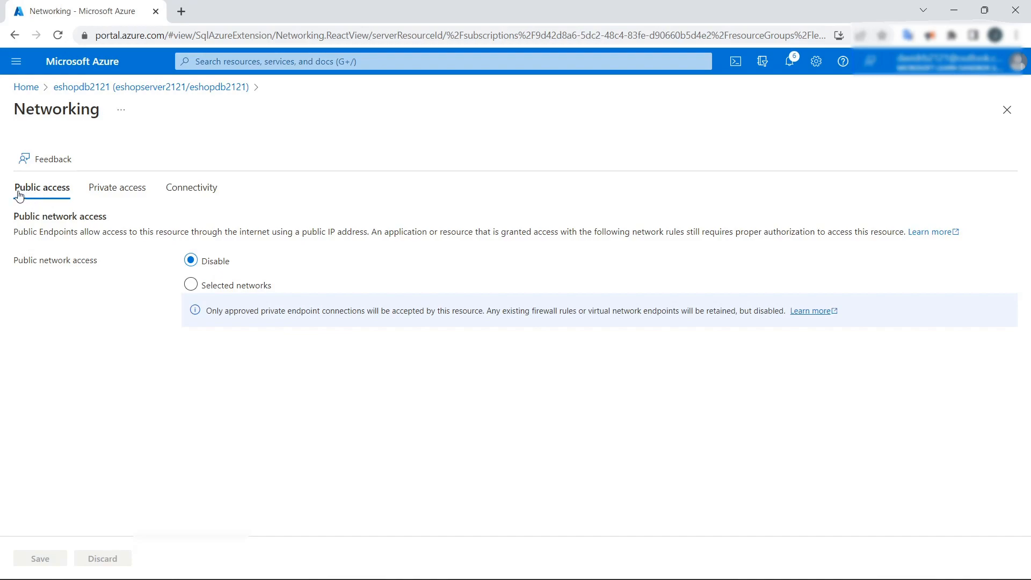
pyautogui.moveTo(124, 258)
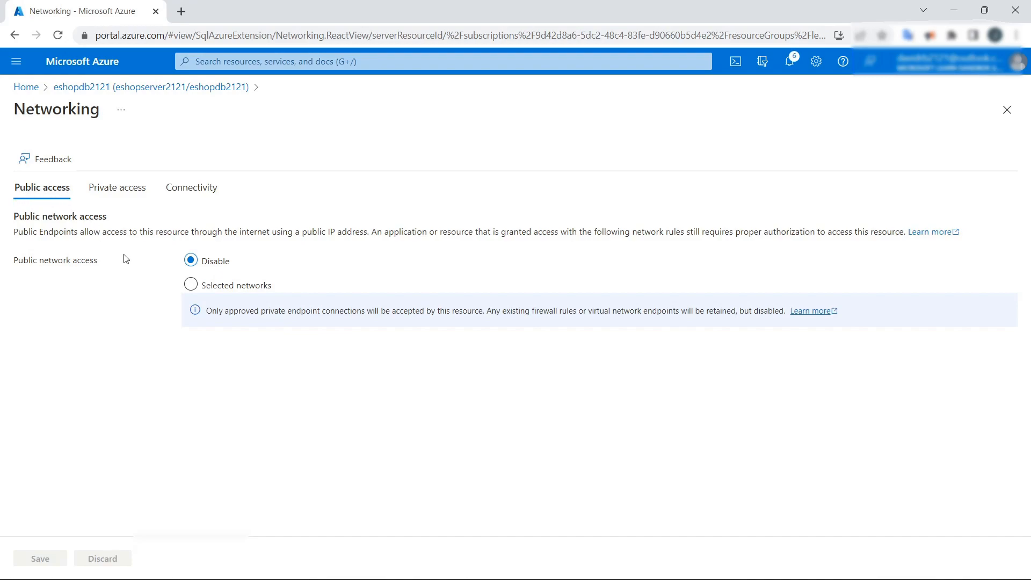
pyautogui.moveTo(130, 253)
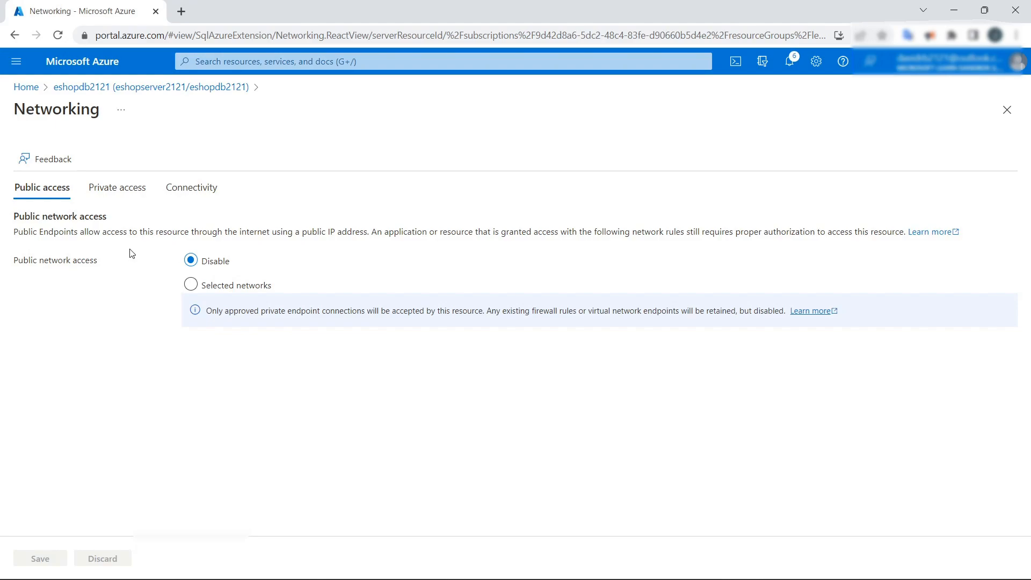
pyautogui.moveTo(213, 272)
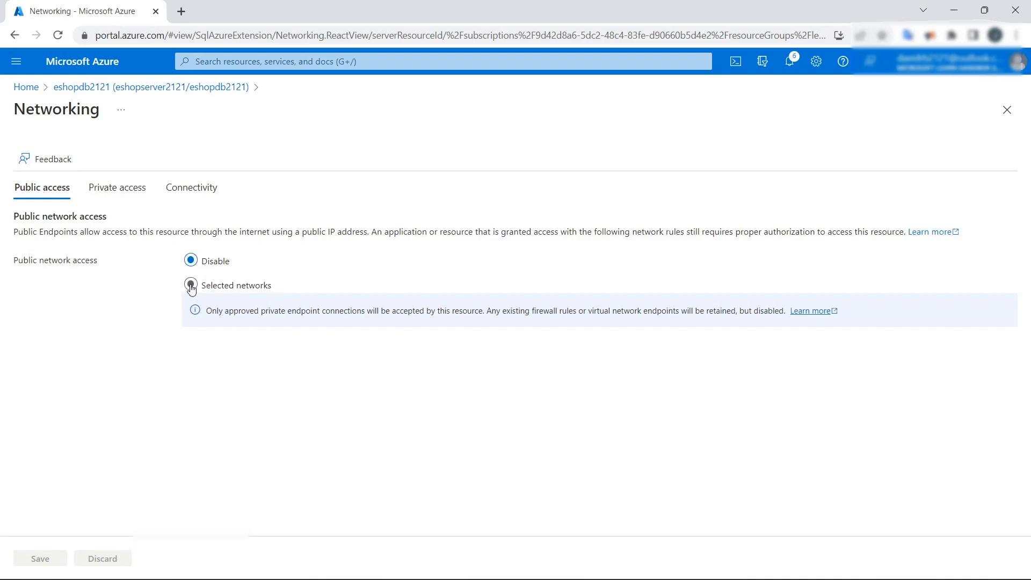
pyautogui.click(191, 285)
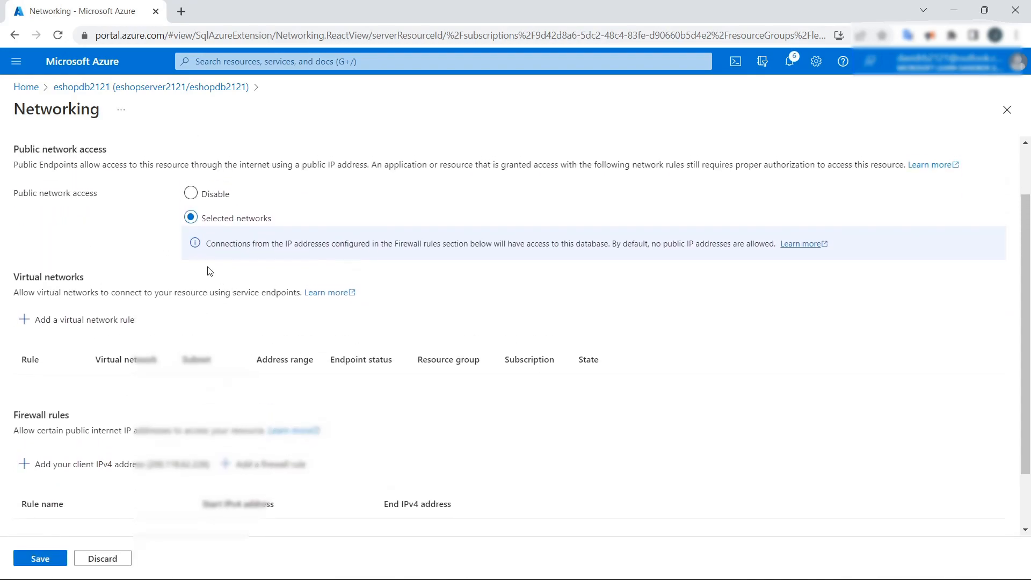
pyautogui.scroll(-3)
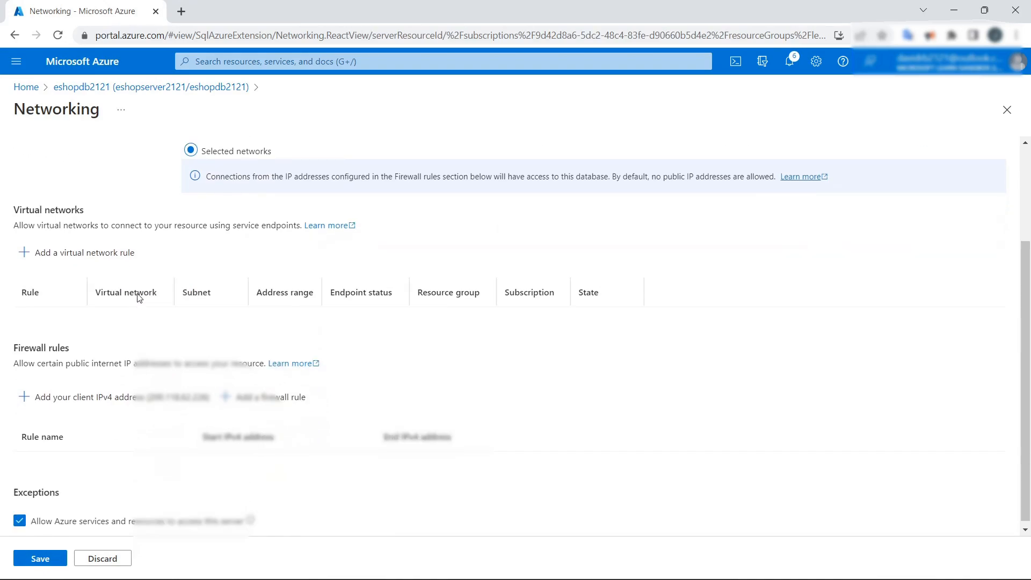
pyautogui.moveTo(44, 209)
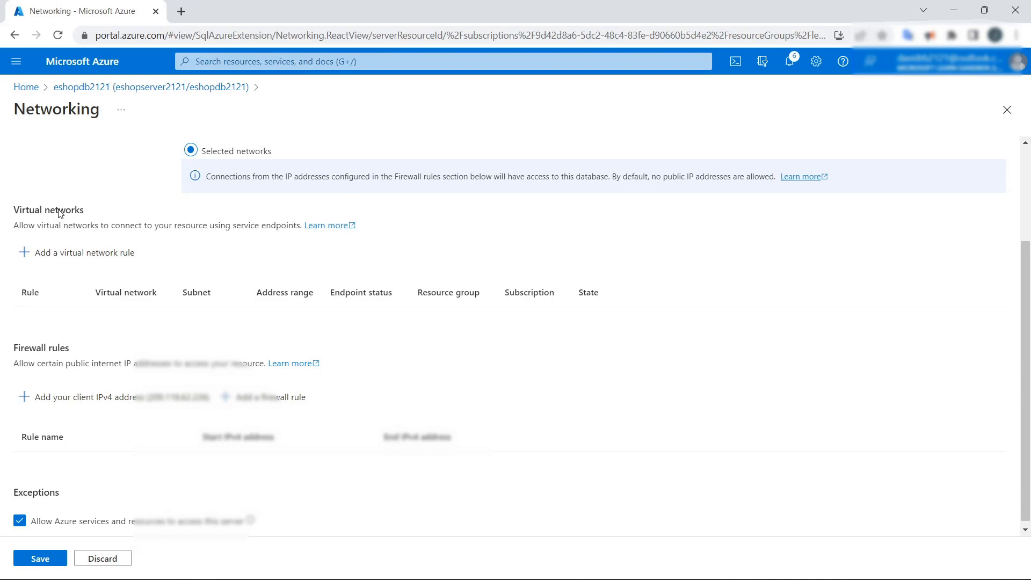
pyautogui.scroll(3)
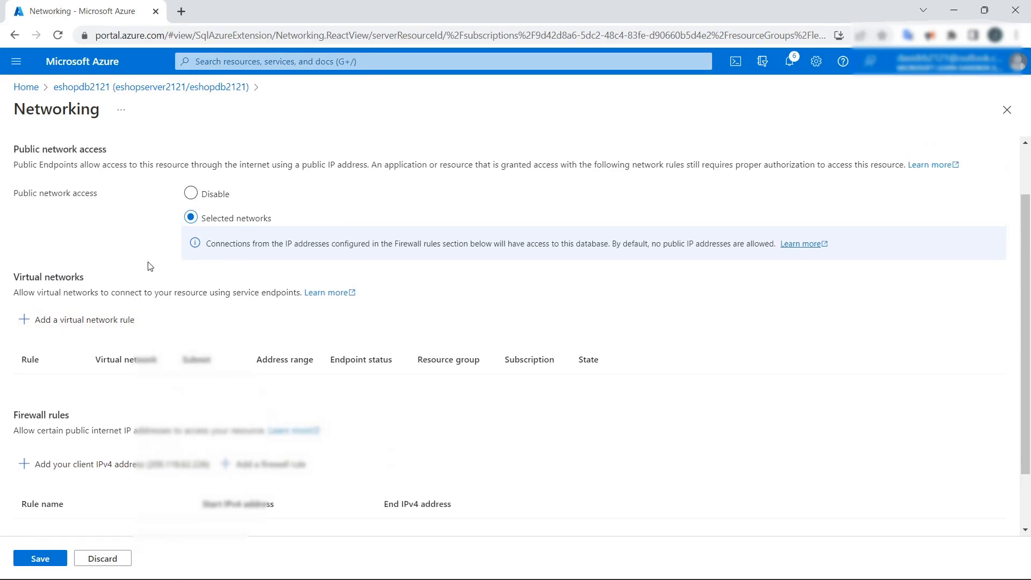
pyautogui.scroll(-3)
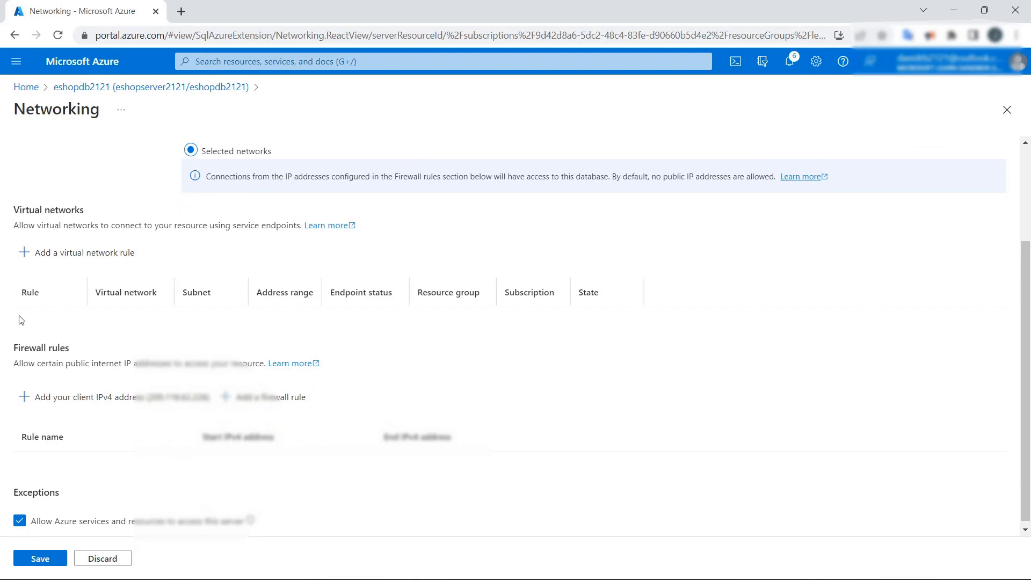
pyautogui.moveTo(48, 222)
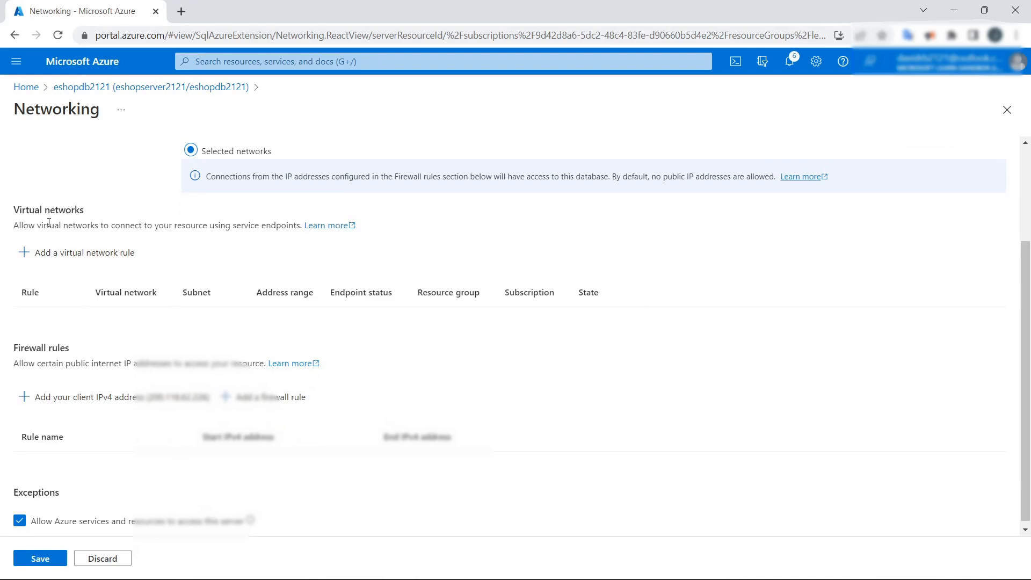
pyautogui.doubleClick(48, 209)
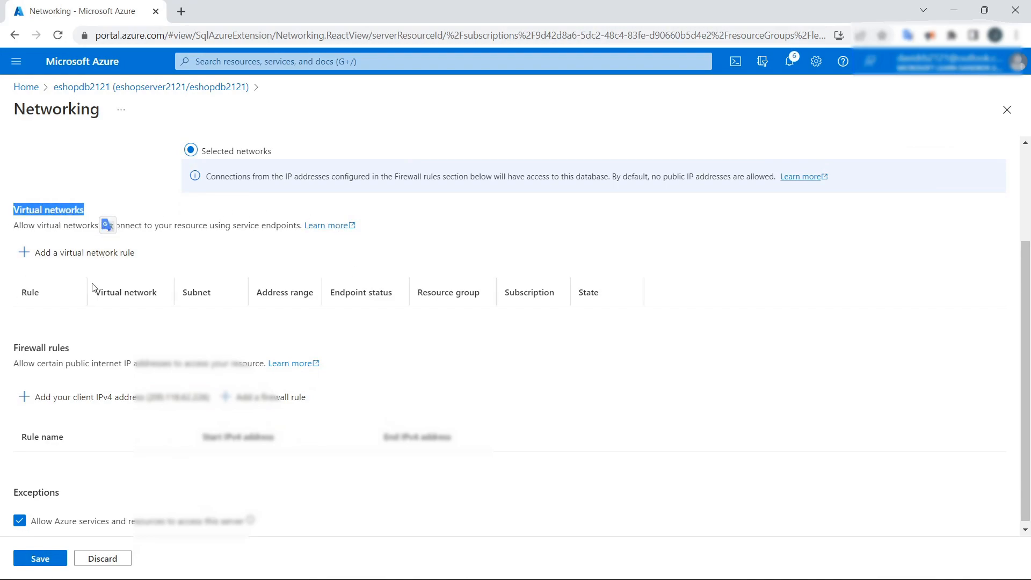
pyautogui.doubleClick(40, 347)
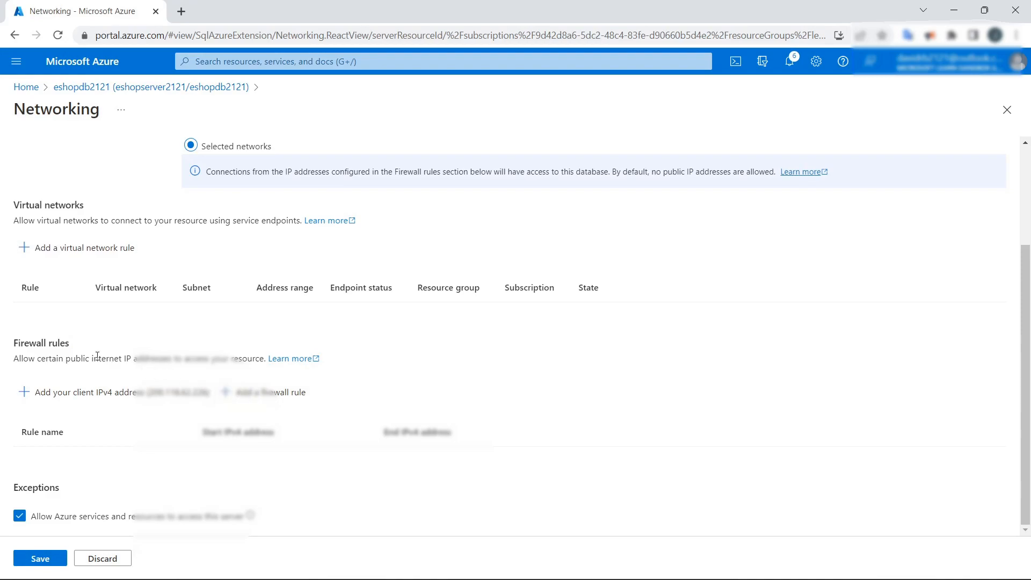
pyautogui.moveTo(106, 353)
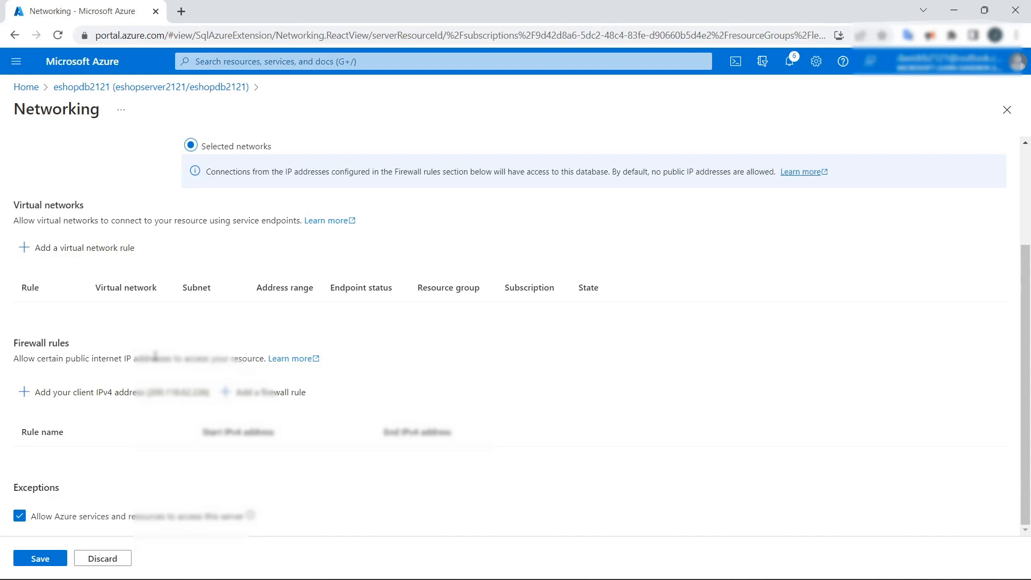
pyautogui.moveTo(170, 373)
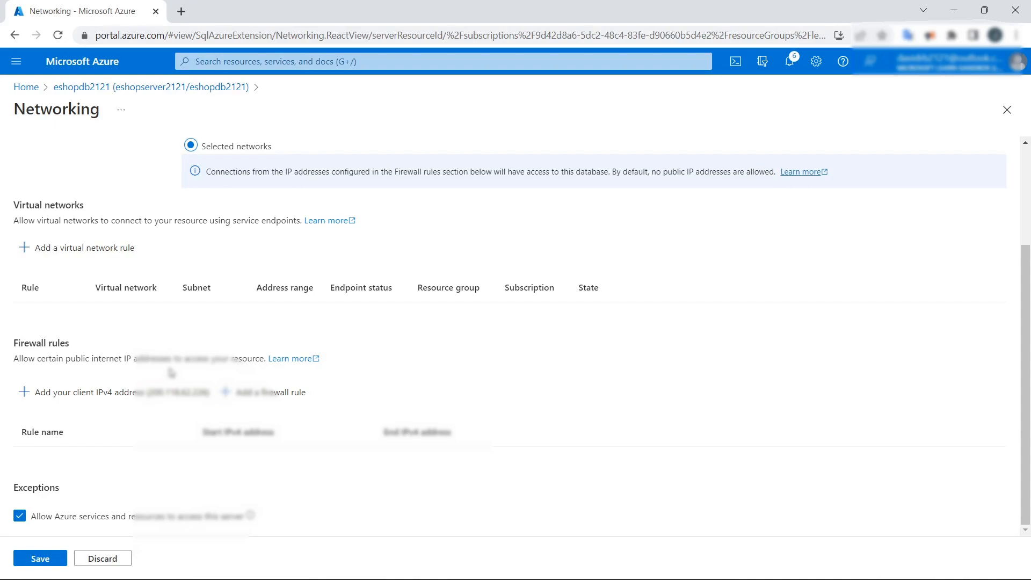
pyautogui.moveTo(155, 392)
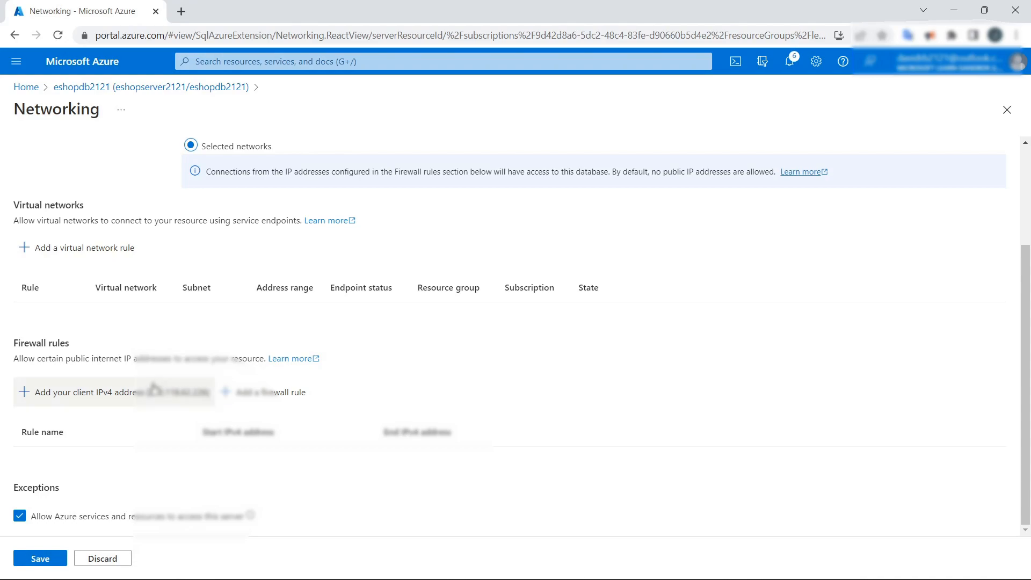
# Add a firewall rule for this client's IPv4 address on eshopserver2121
pyautogui.click(82, 392)
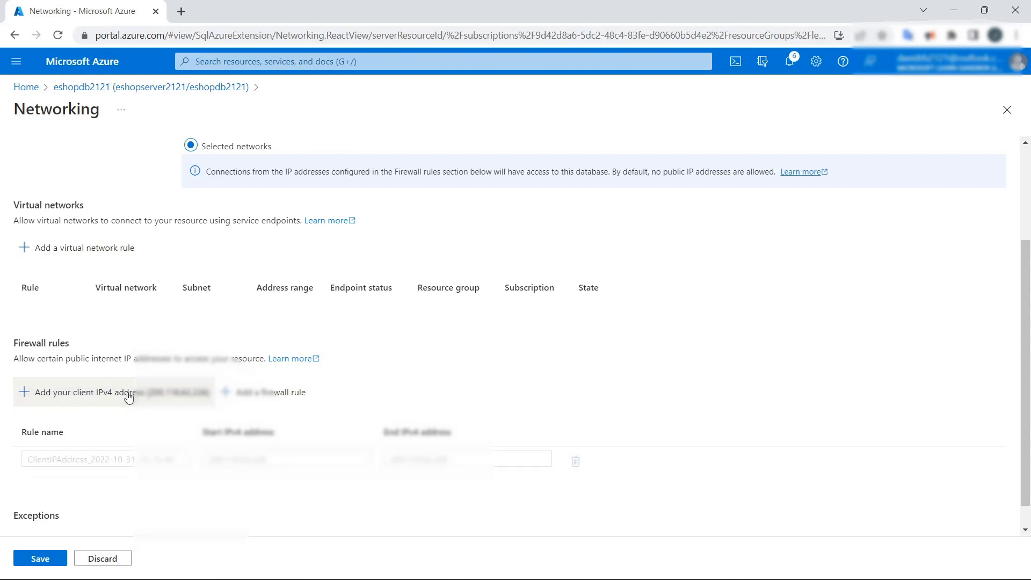
pyautogui.click(82, 392)
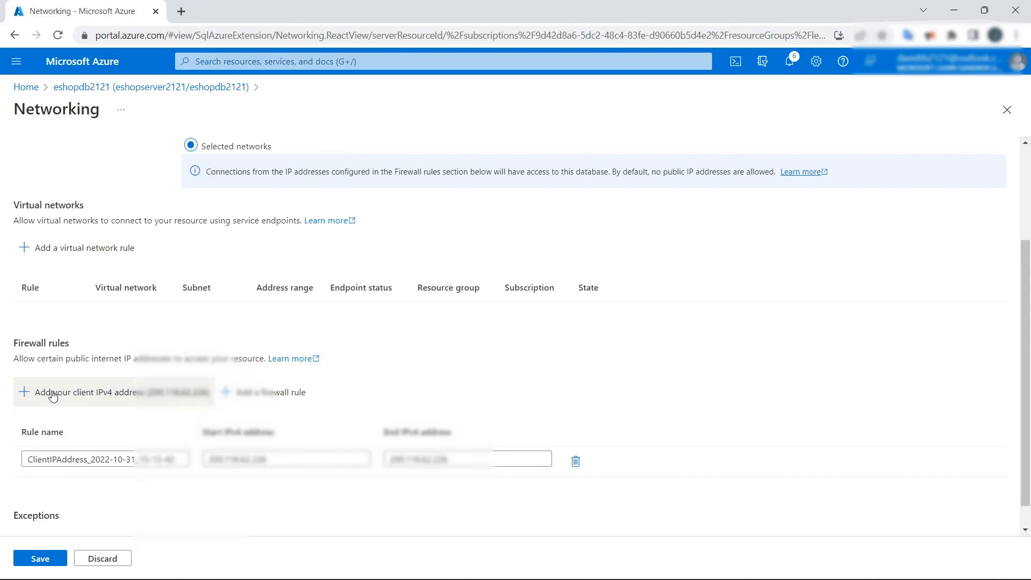
pyautogui.scroll(-3)
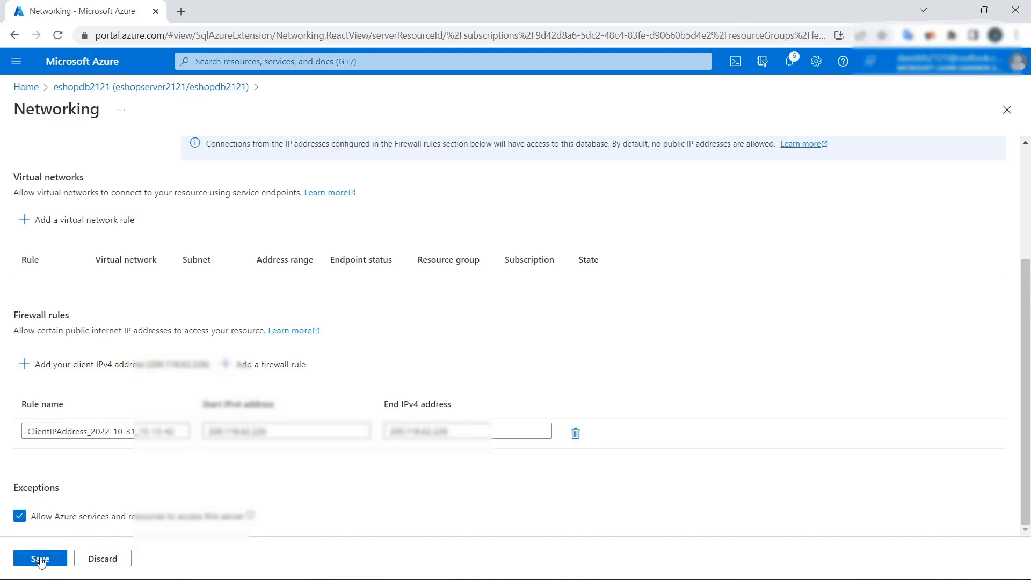
# Save the updated network access and firewall rules, then return to the API test page
pyautogui.click(40, 558)
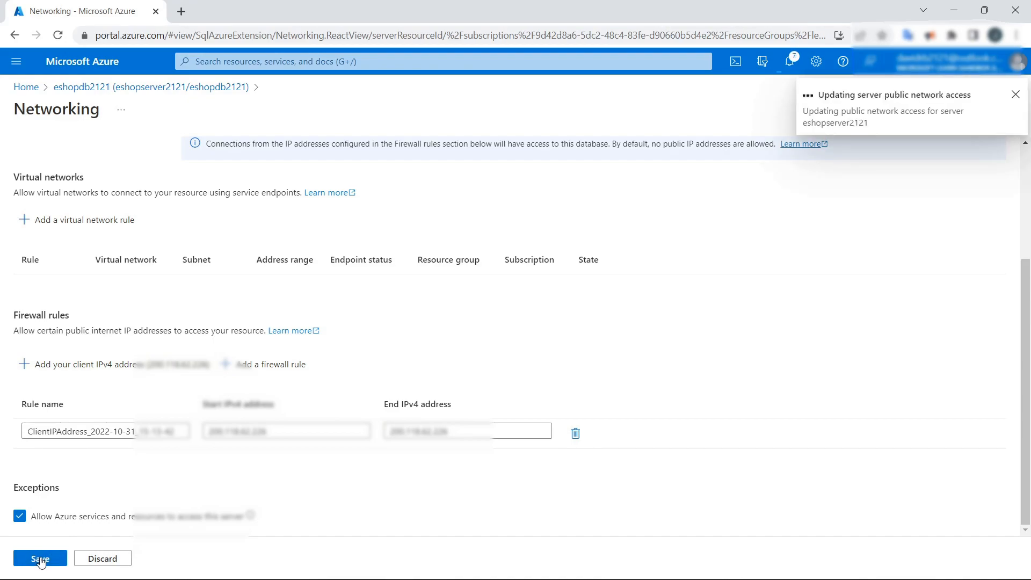
pyautogui.click(38, 557)
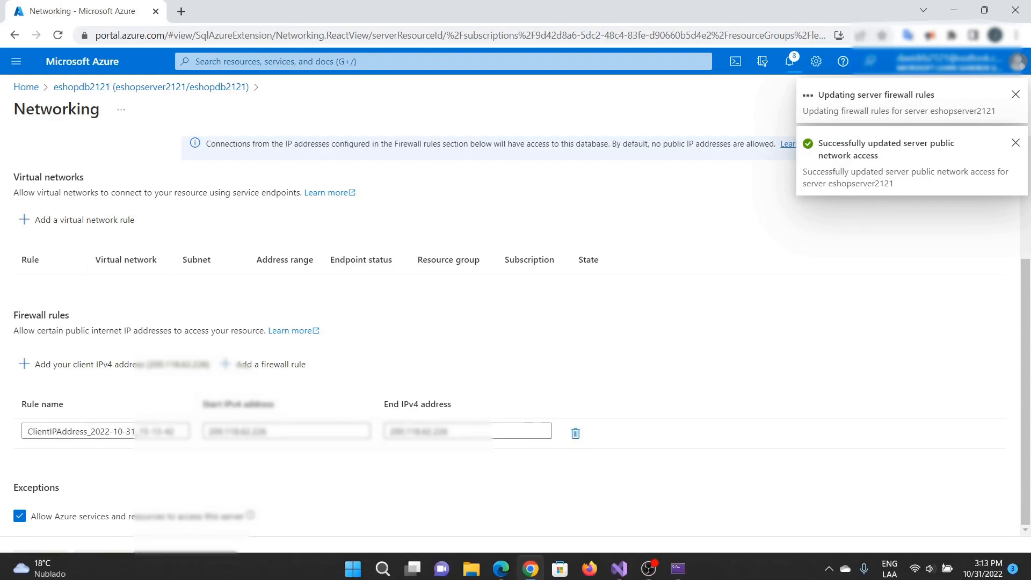
pyautogui.click(530, 565)
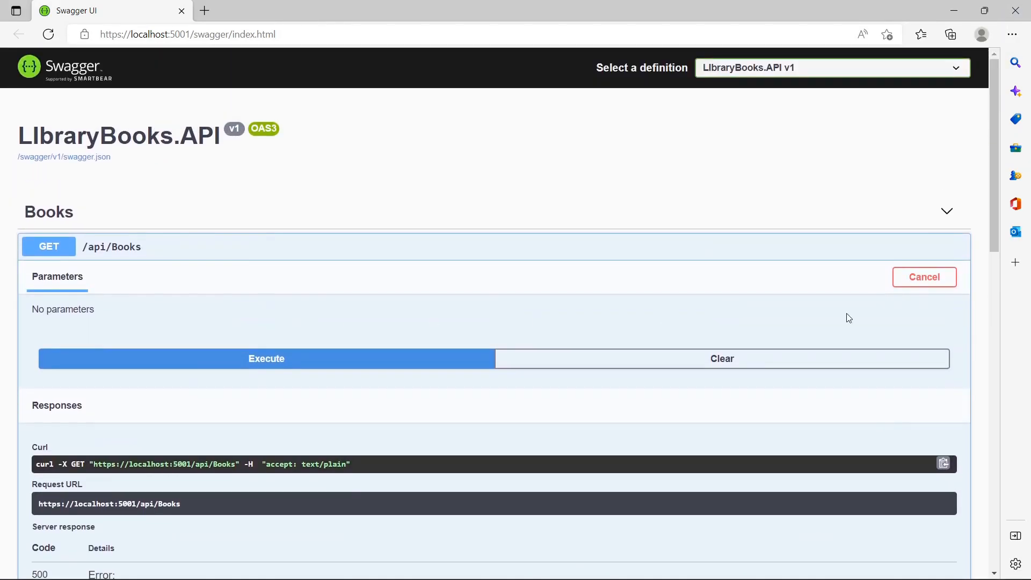
pyautogui.moveTo(342, 361)
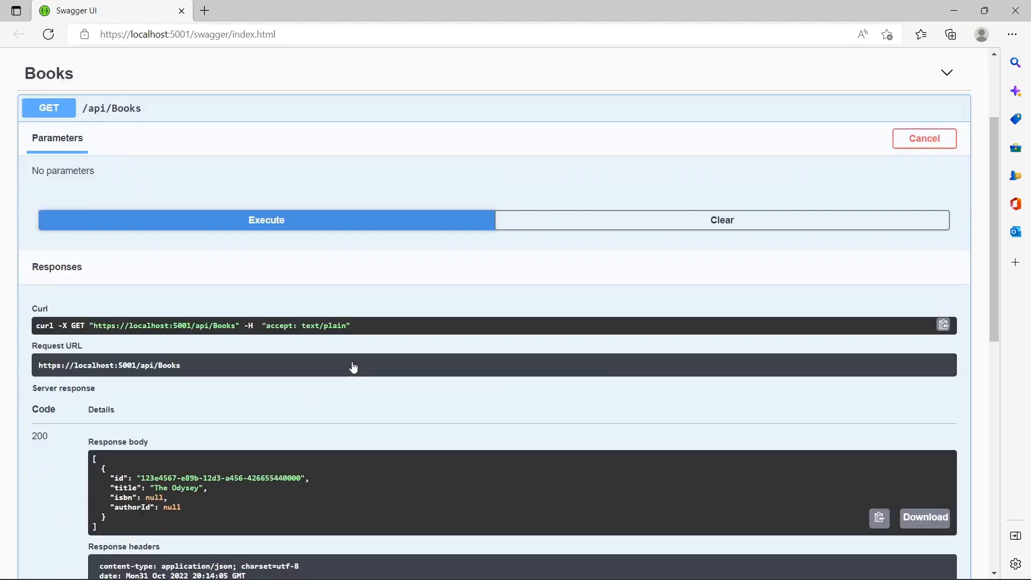
# Inspect the 200 response of GET /api/Books showing the single book 'The Odyssey'
pyautogui.scroll(-3)
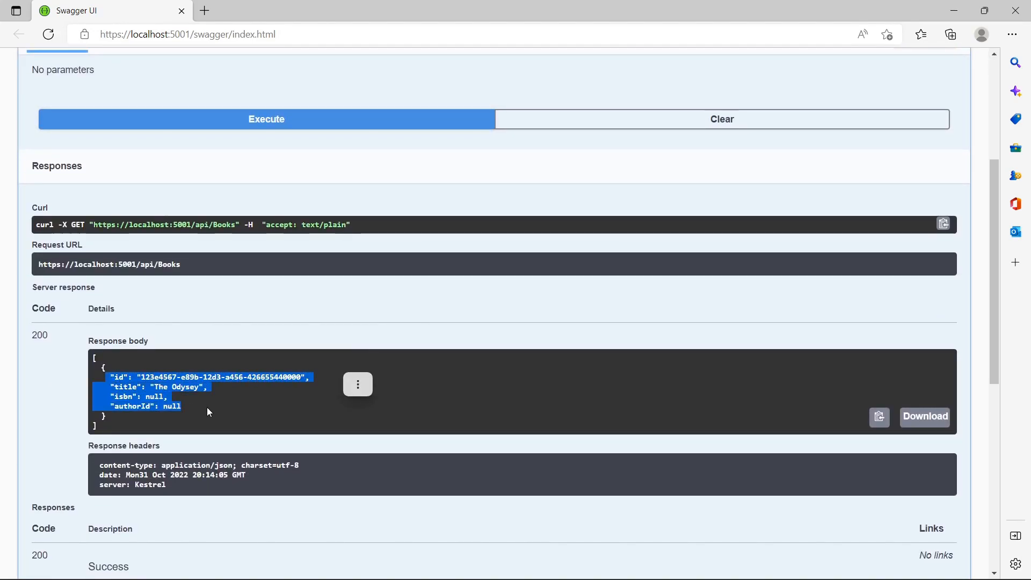
pyautogui.click(207, 411)
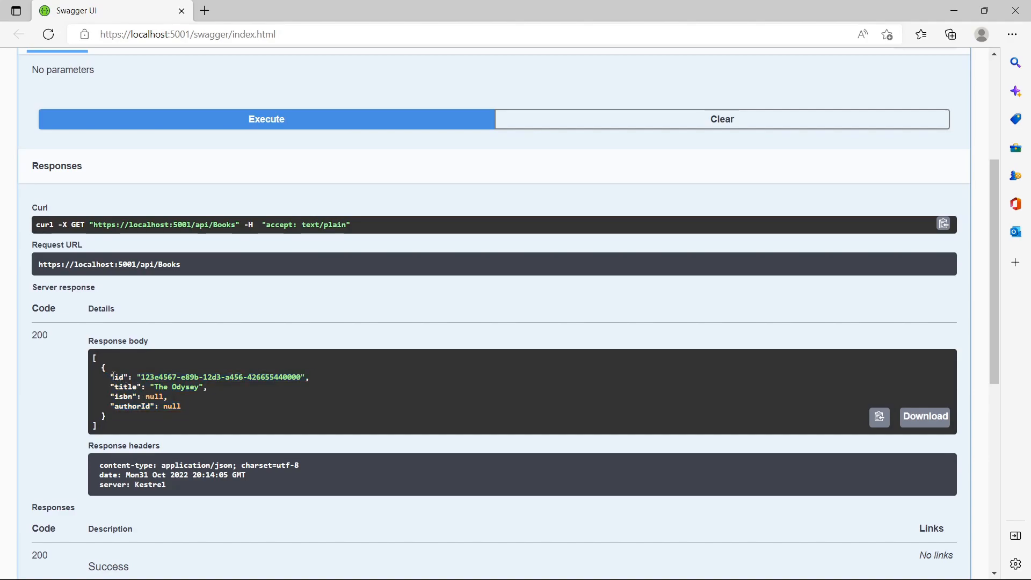
pyautogui.doubleClick(210, 378)
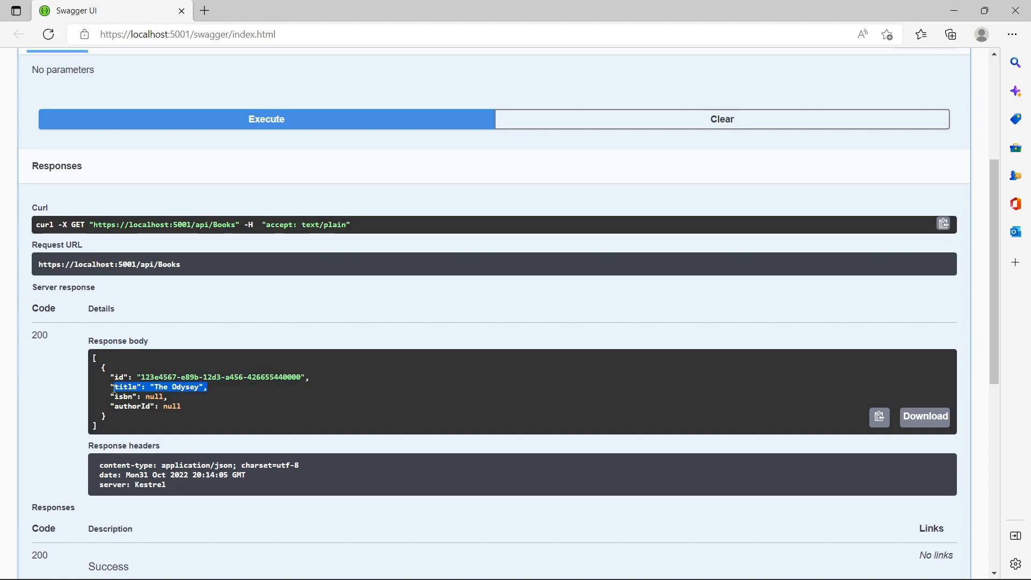
pyautogui.click(165, 375)
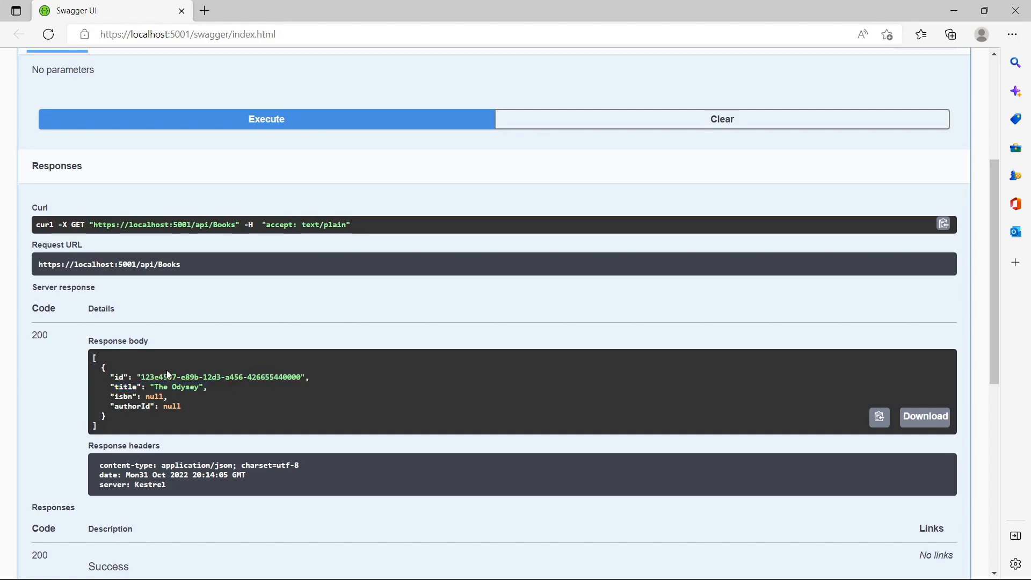